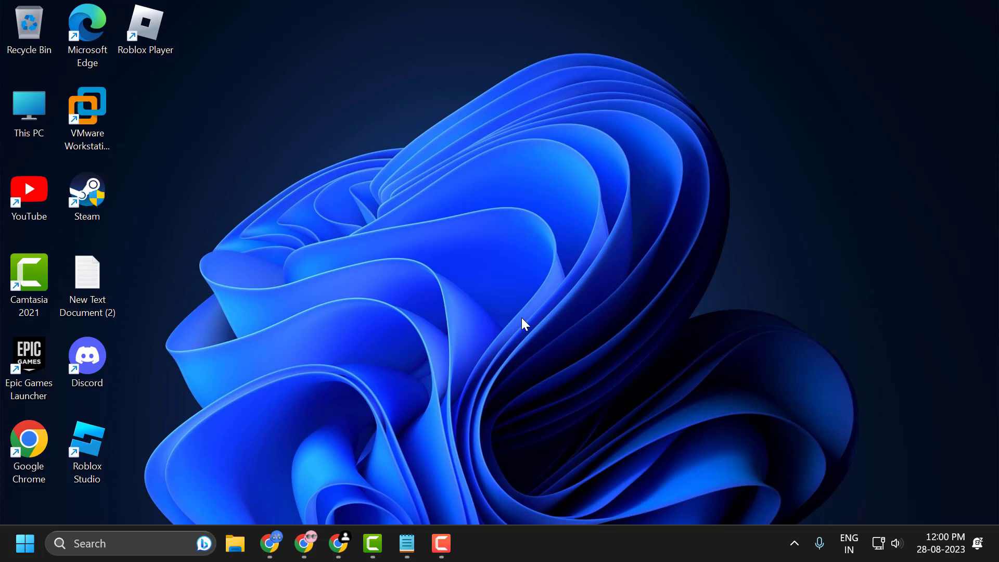
pyautogui.moveTo(362, 496)
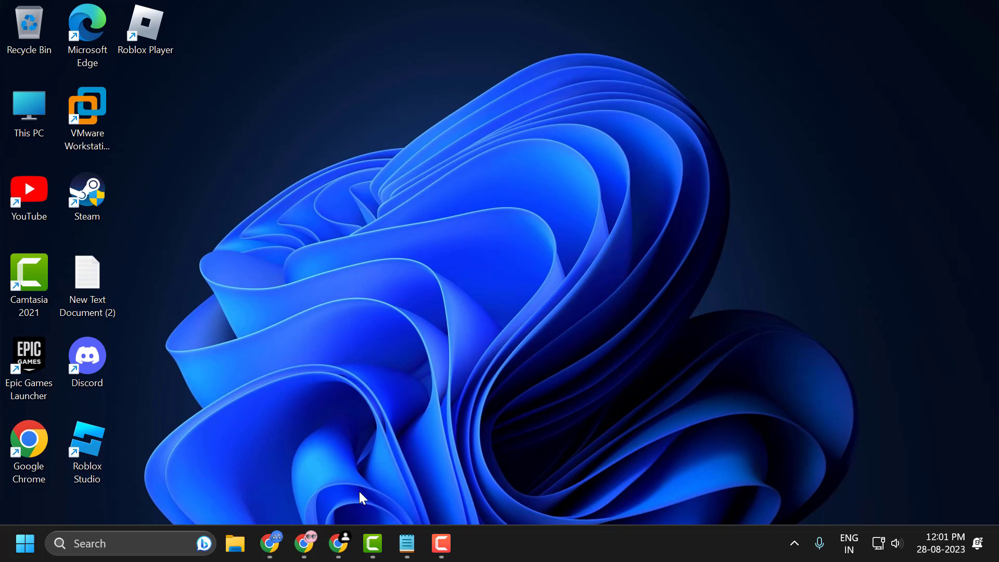
# Bring up the Google results for roblox and scroll to the Roblox Redeem link
pyautogui.click(337, 543)
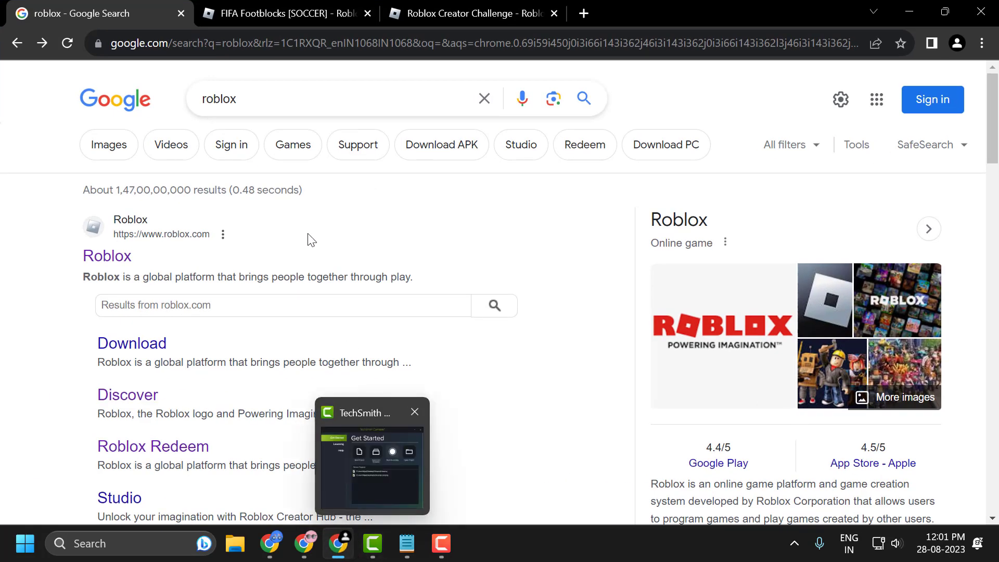
pyautogui.click(414, 412)
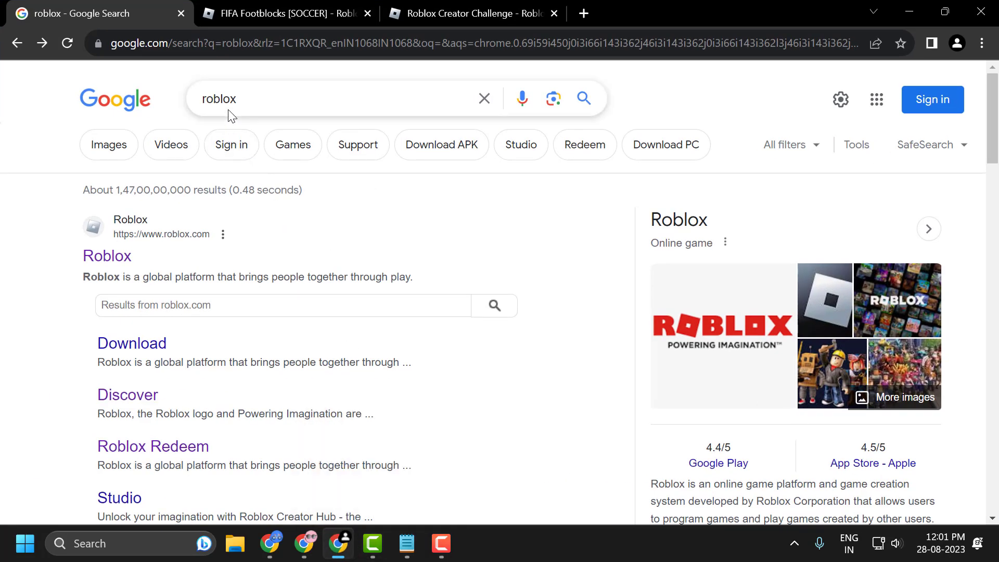
pyautogui.moveTo(171, 390)
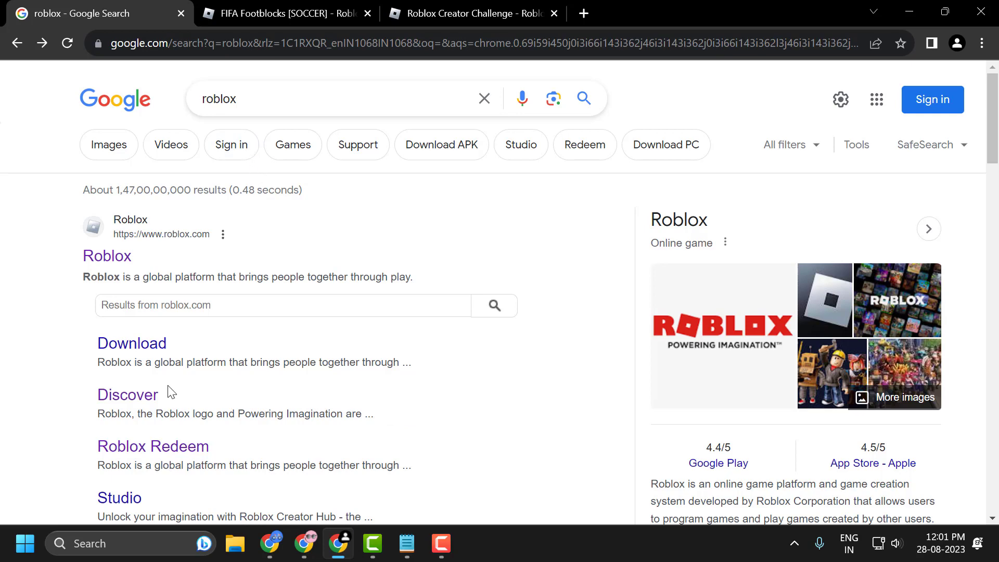
pyautogui.scroll(-3)
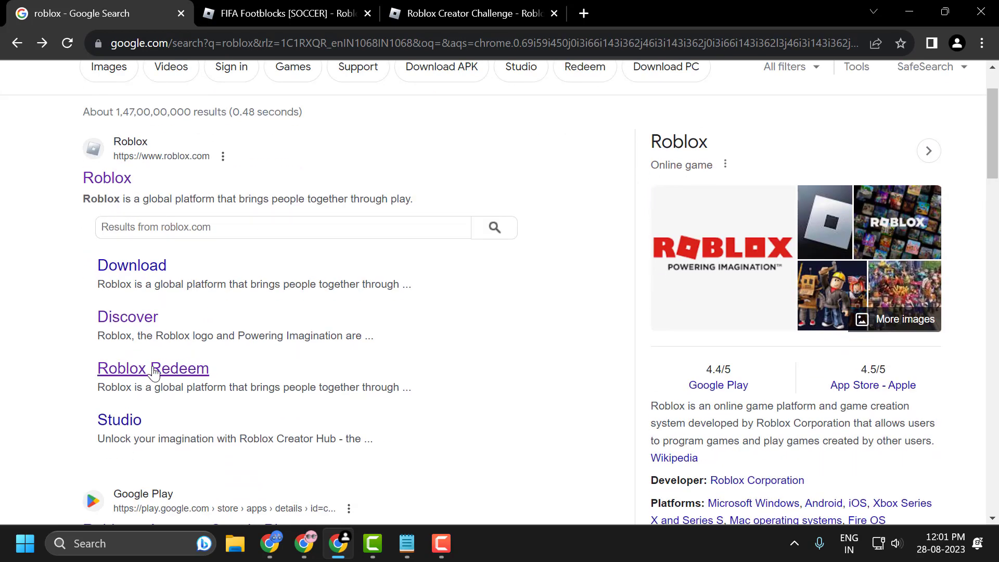
pyautogui.moveTo(193, 379)
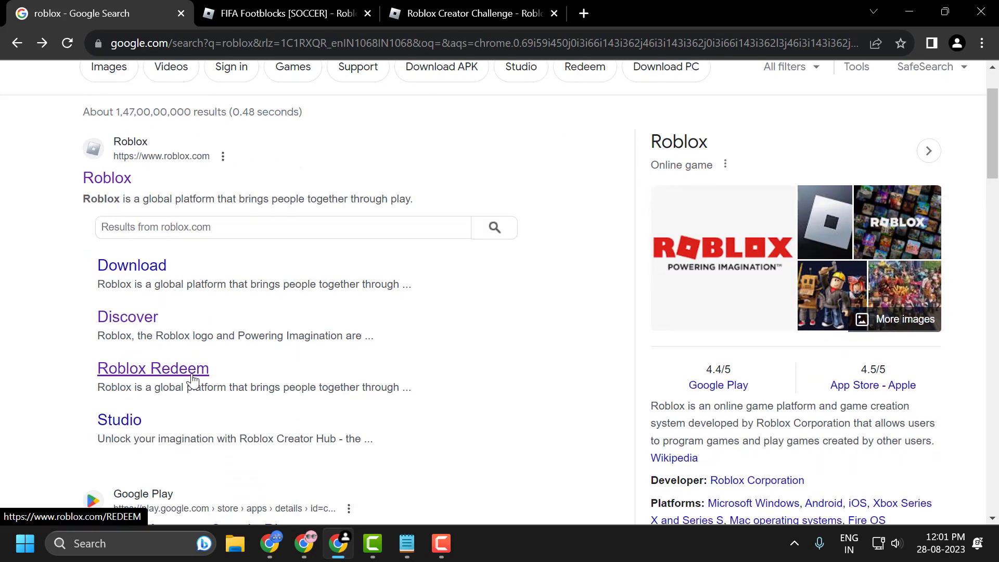
# Follow the Roblox Redeem result to reach the Redeem Roblox Codes page
pyautogui.click(153, 368)
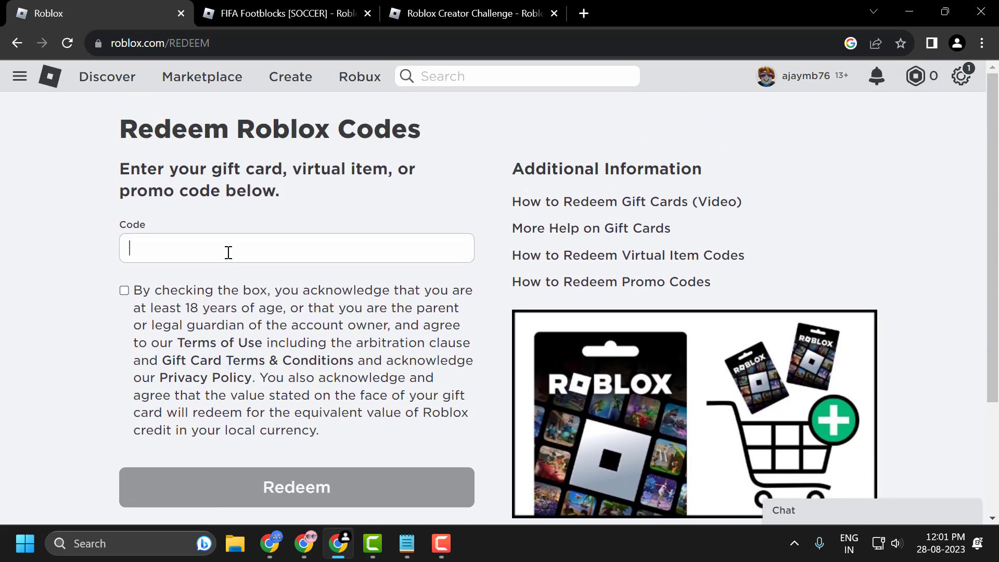
pyautogui.moveTo(311, 457)
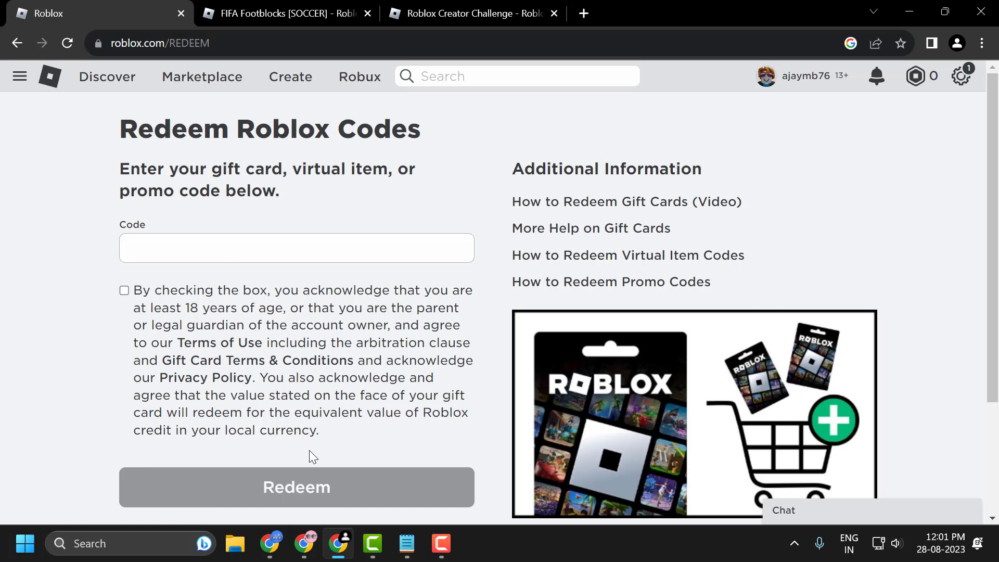
pyautogui.click(406, 543)
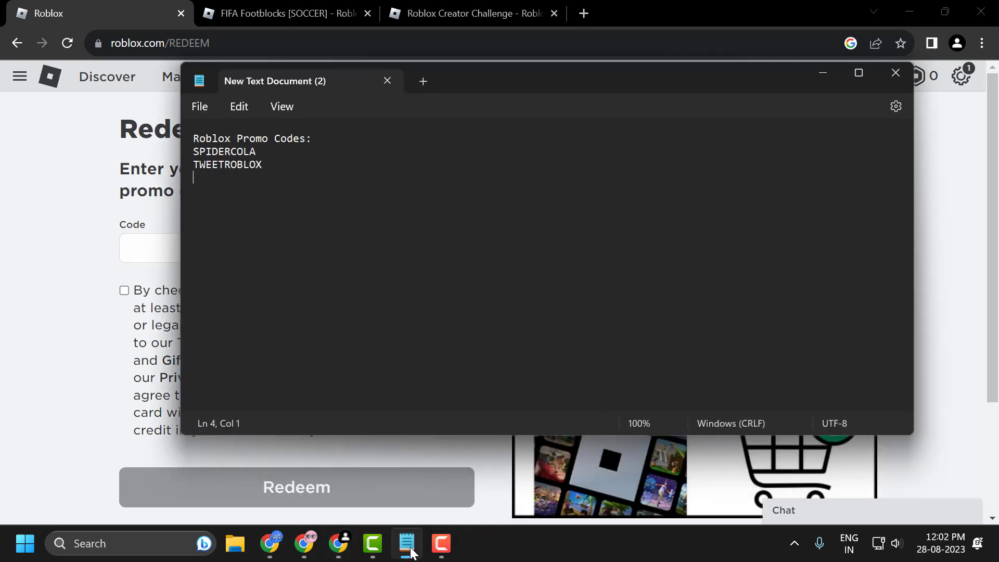
pyautogui.moveTo(400, 301)
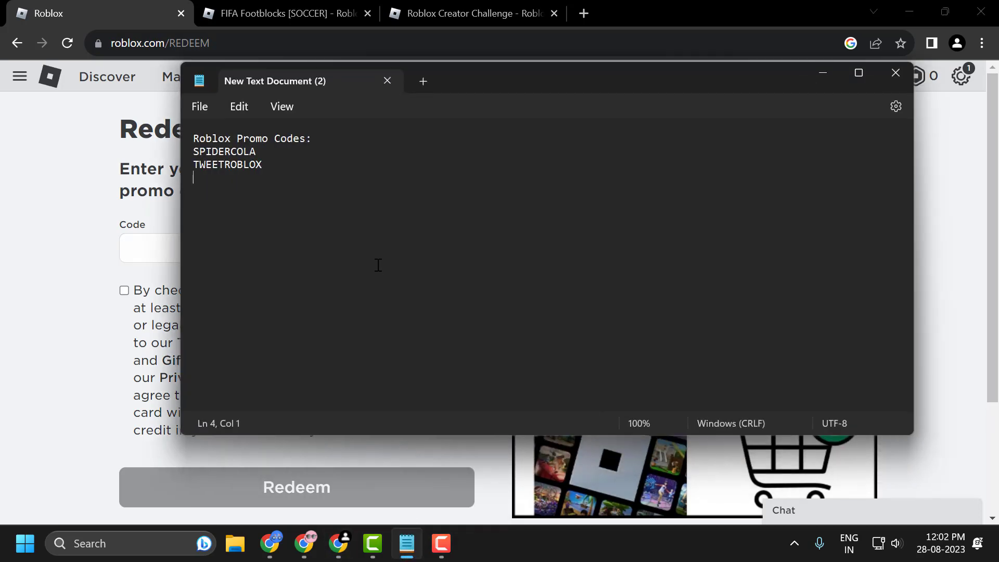
pyautogui.moveTo(379, 262)
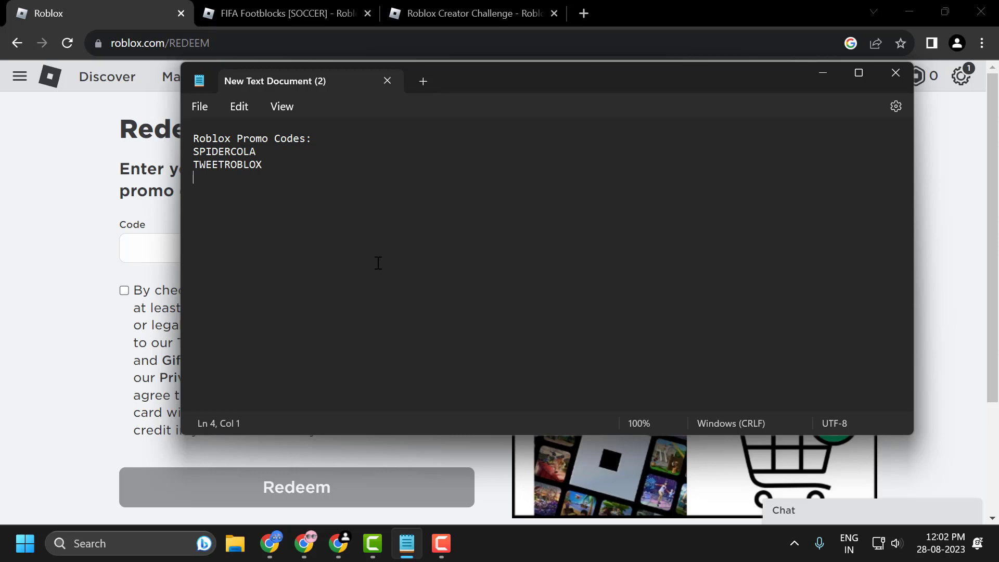
pyautogui.moveTo(308, 205)
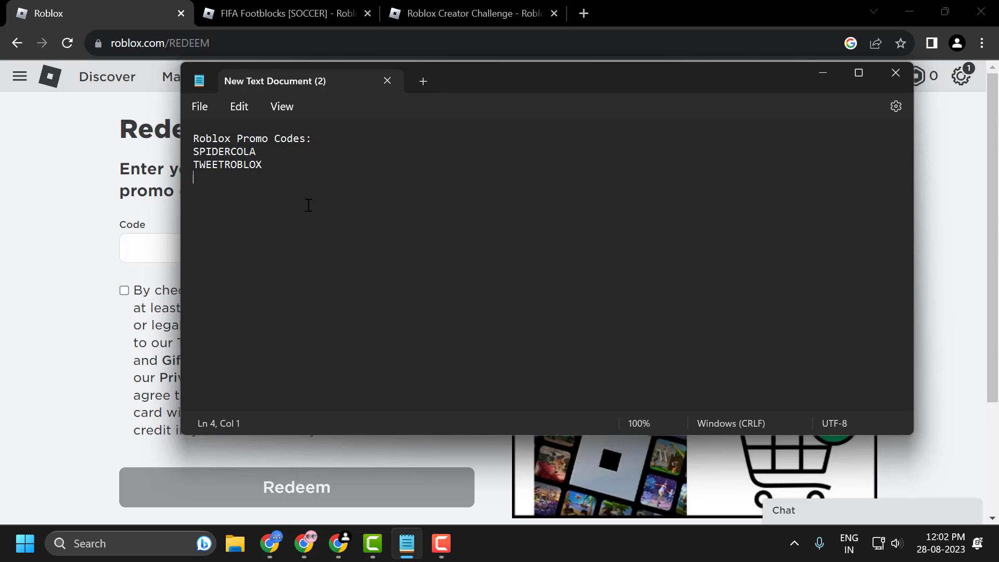
pyautogui.click(261, 152)
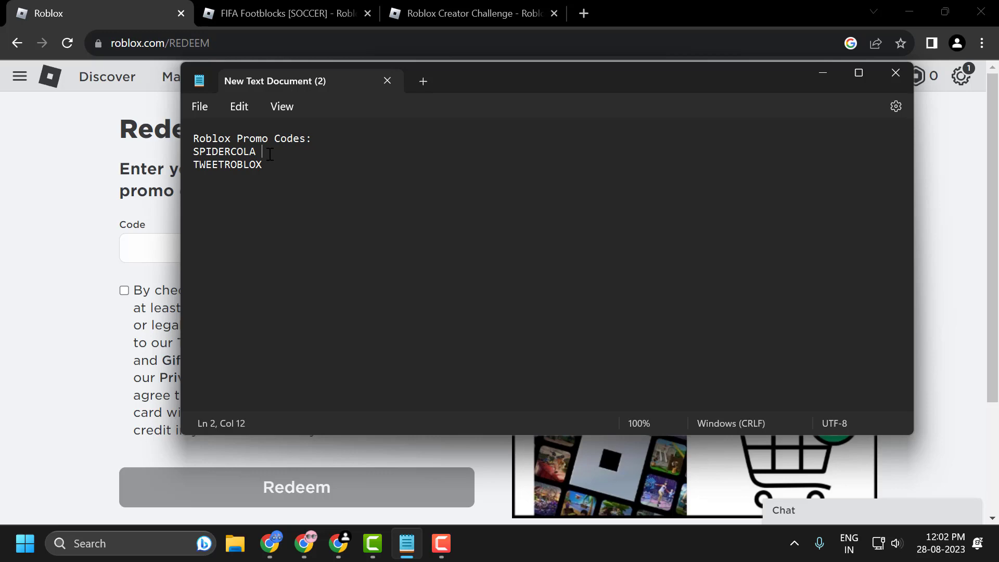
pyautogui.rightClick(225, 152)
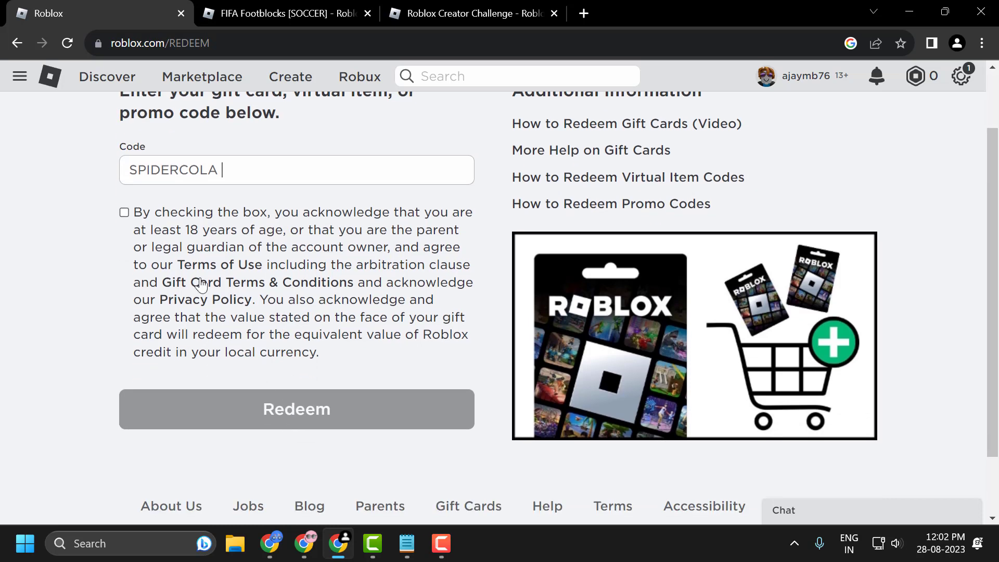
pyautogui.click(124, 213)
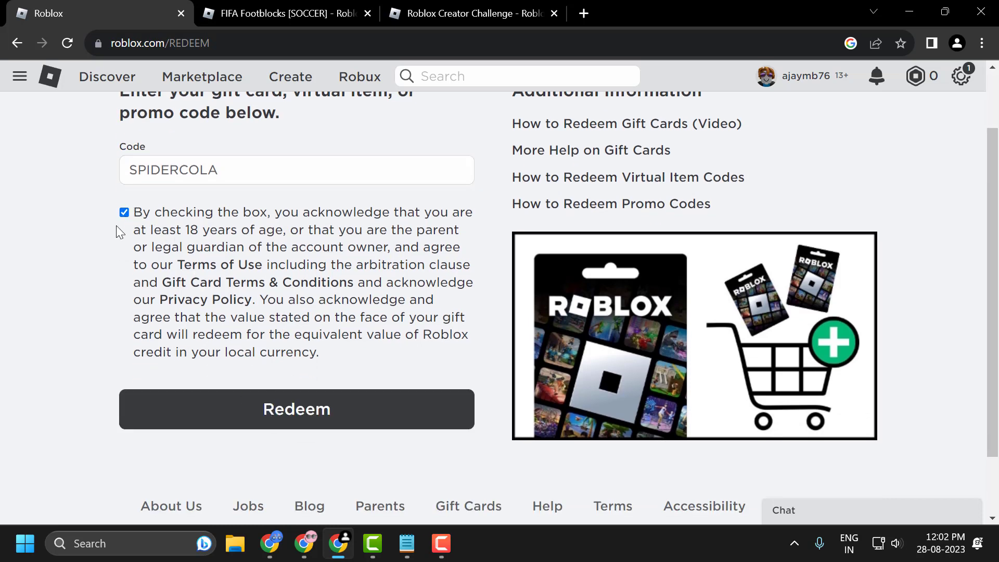
pyautogui.click(297, 409)
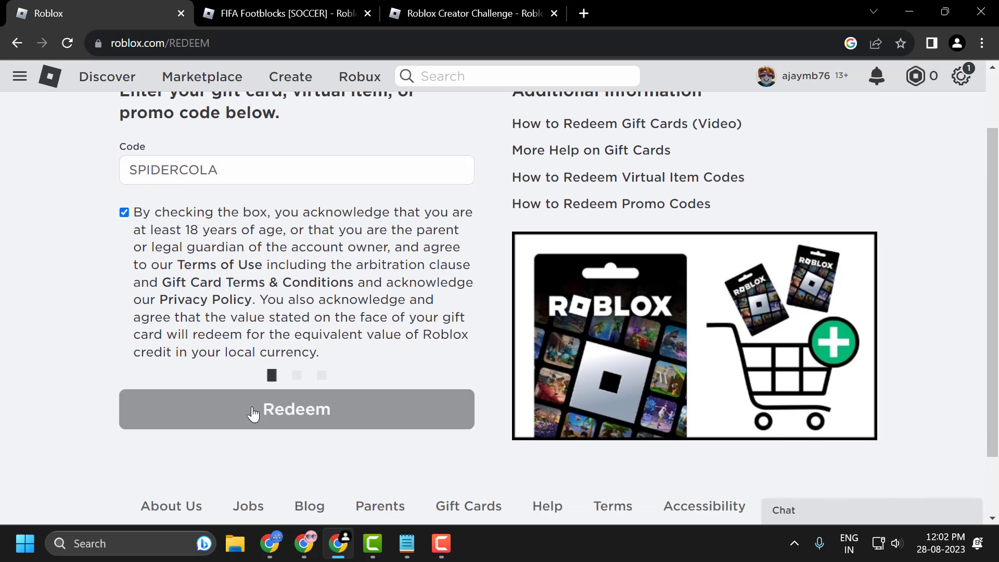
# Copy TWEETROBLOX from Notepad and submit it for redemption on the Roblox page
pyautogui.click(296, 409)
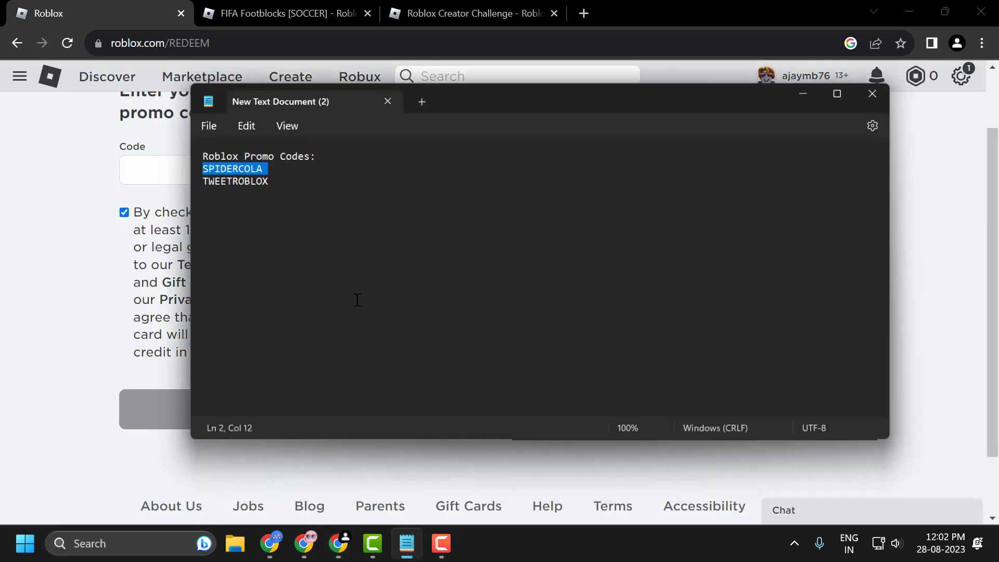
pyautogui.rightClick(227, 164)
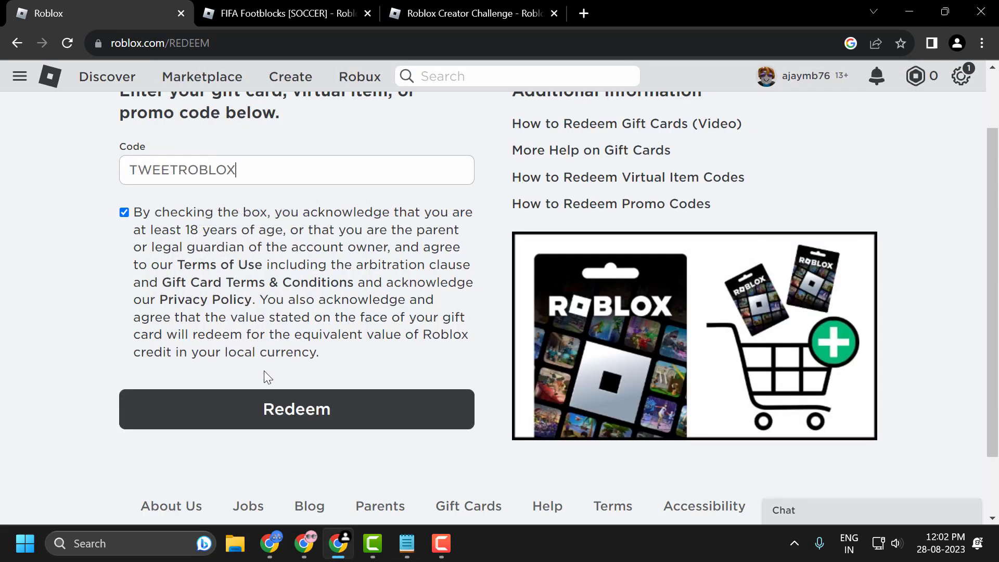
pyautogui.click(297, 409)
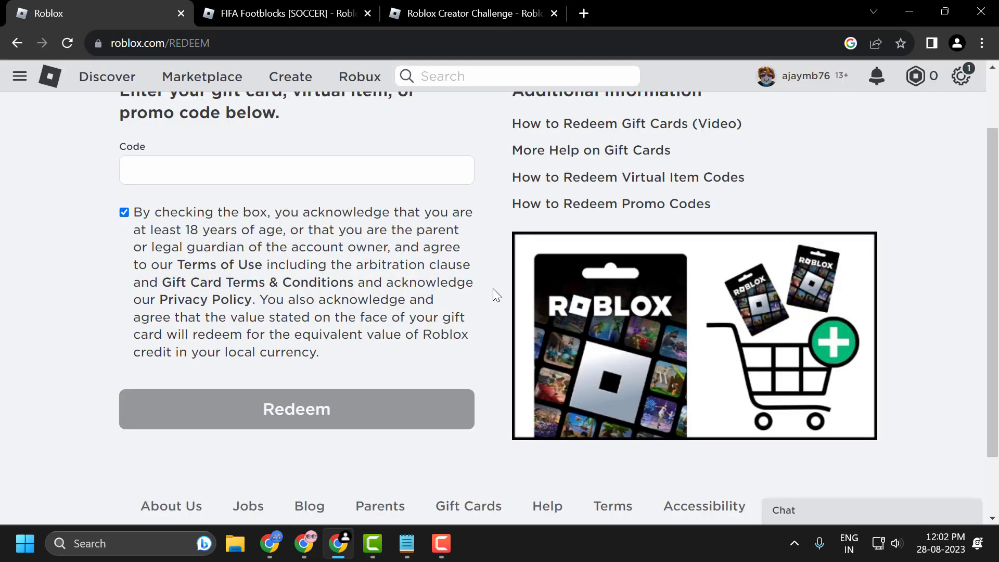
pyautogui.click(283, 14)
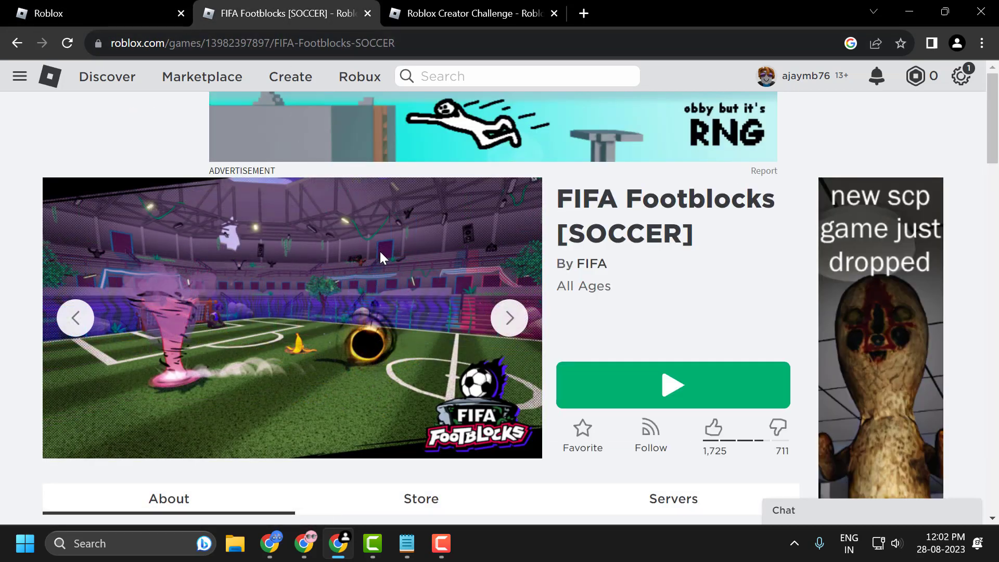
pyautogui.moveTo(582, 340)
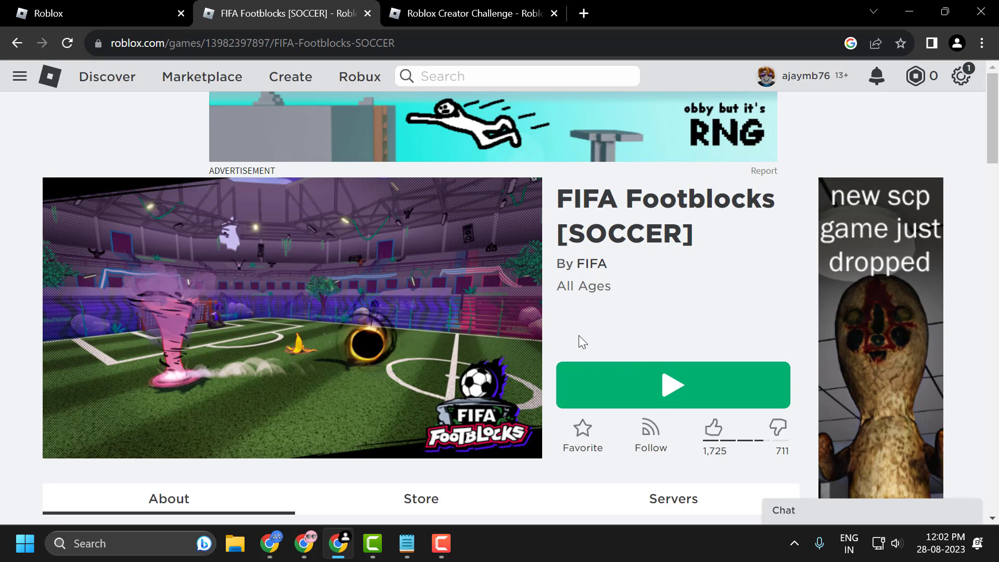
pyautogui.moveTo(579, 213)
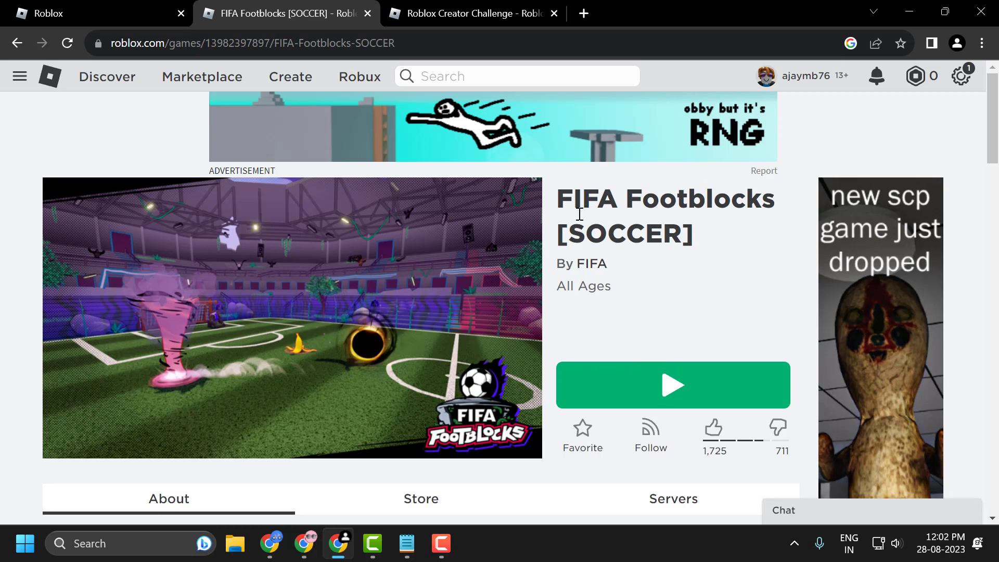
pyautogui.moveTo(627, 244)
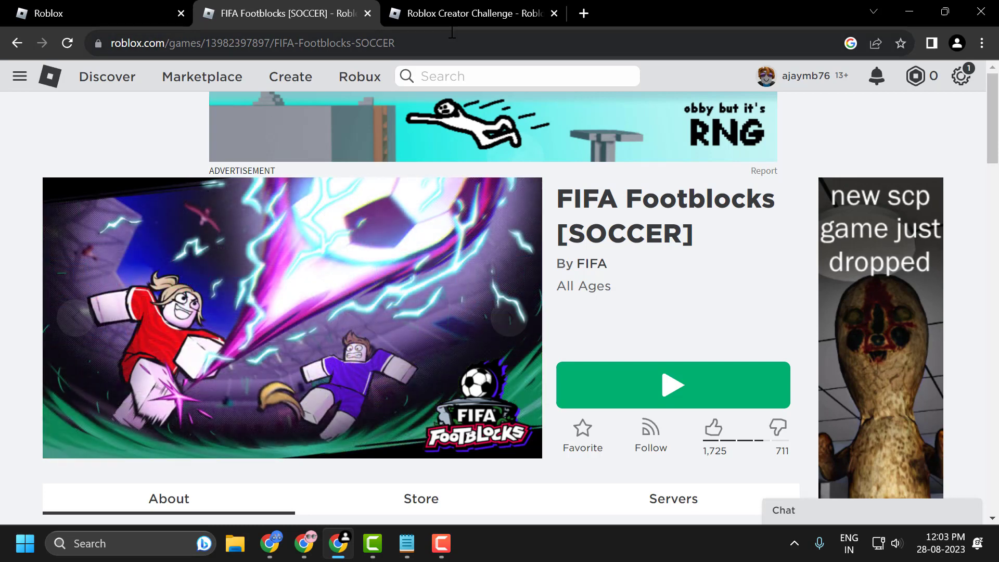
# Move from the FIFA Footblocks page to the Roblox Creator Challenge game page
pyautogui.click(474, 14)
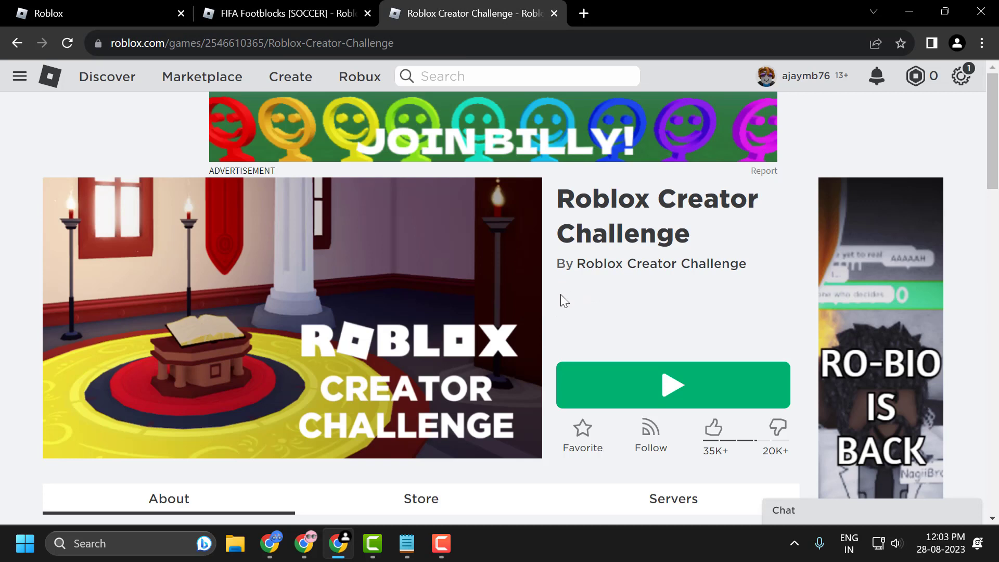
pyautogui.moveTo(712, 279)
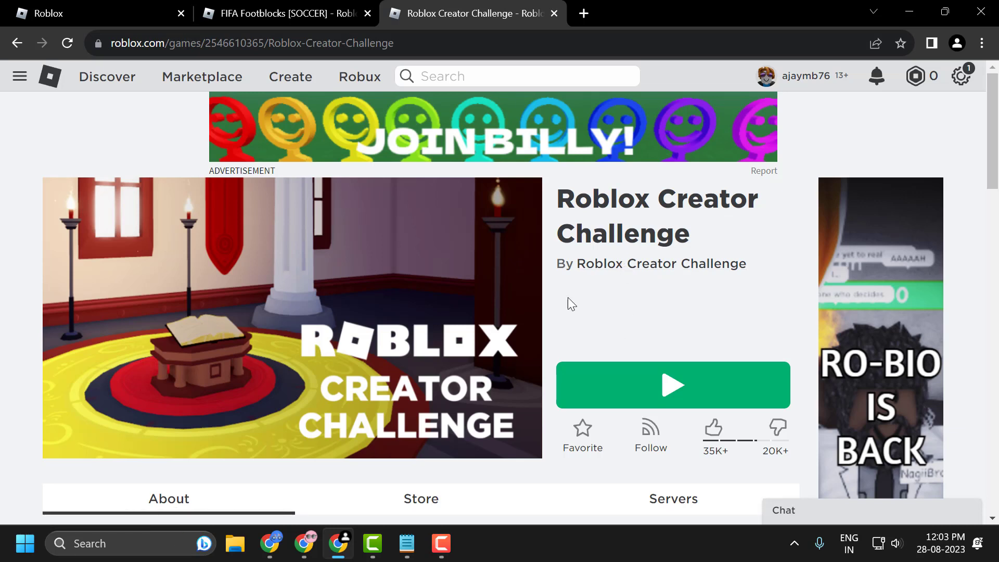
# Scroll the Roblox Creator Challenge page down to its description about earning badges
pyautogui.scroll(-3)
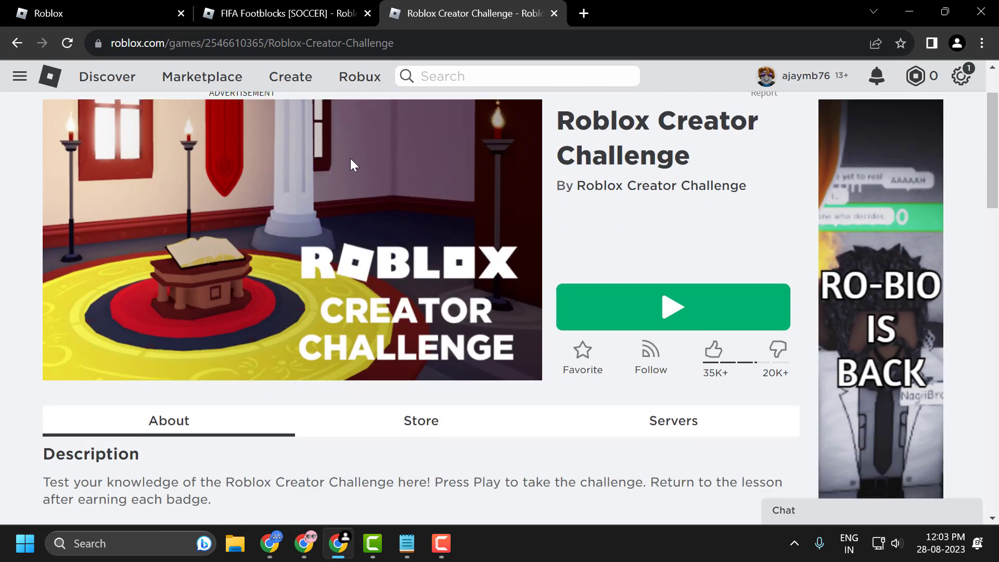
pyautogui.moveTo(491, 235)
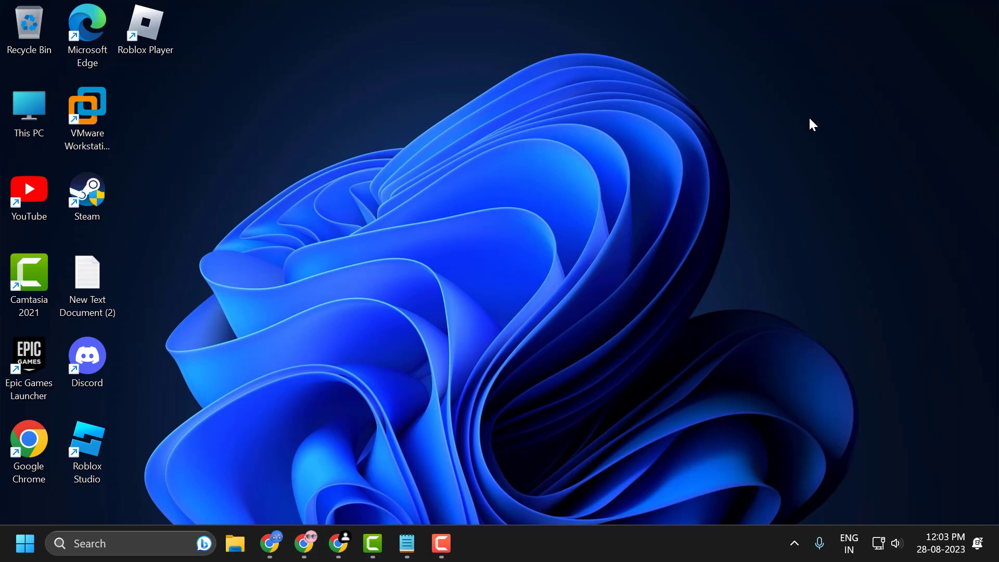
pyautogui.moveTo(759, 141)
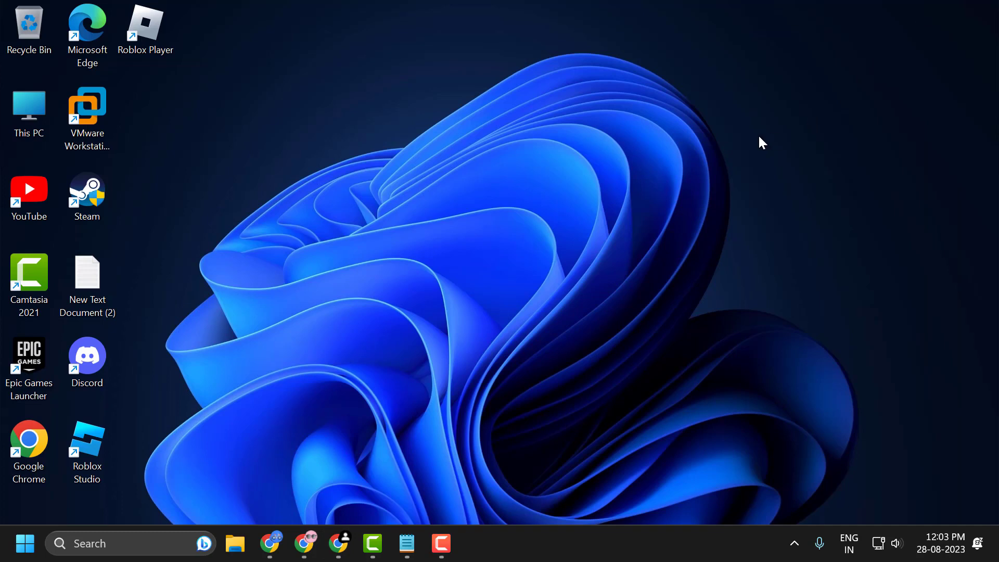